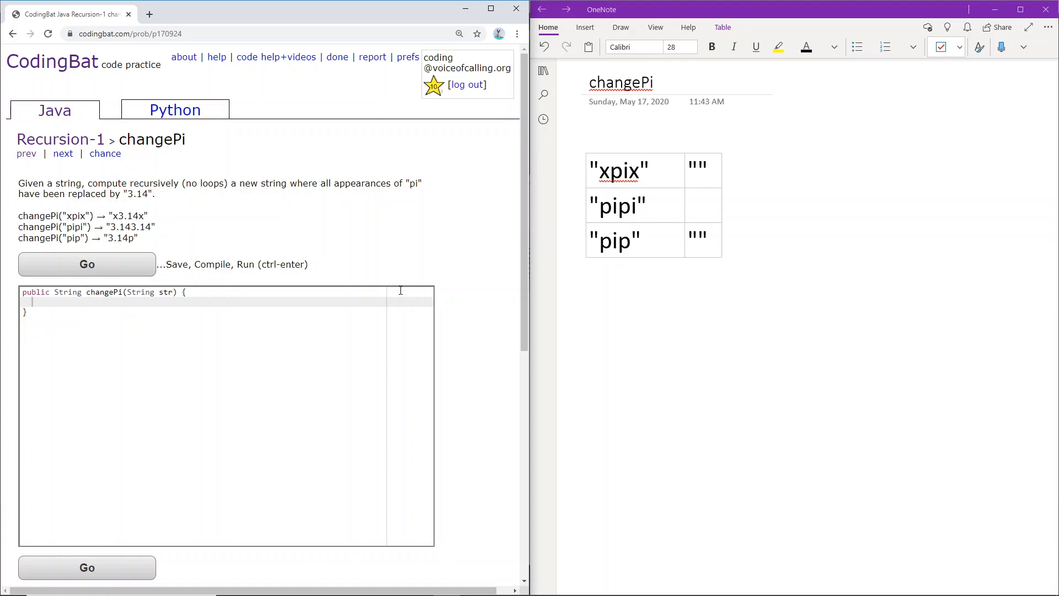
pyautogui.moveTo(266, 215)
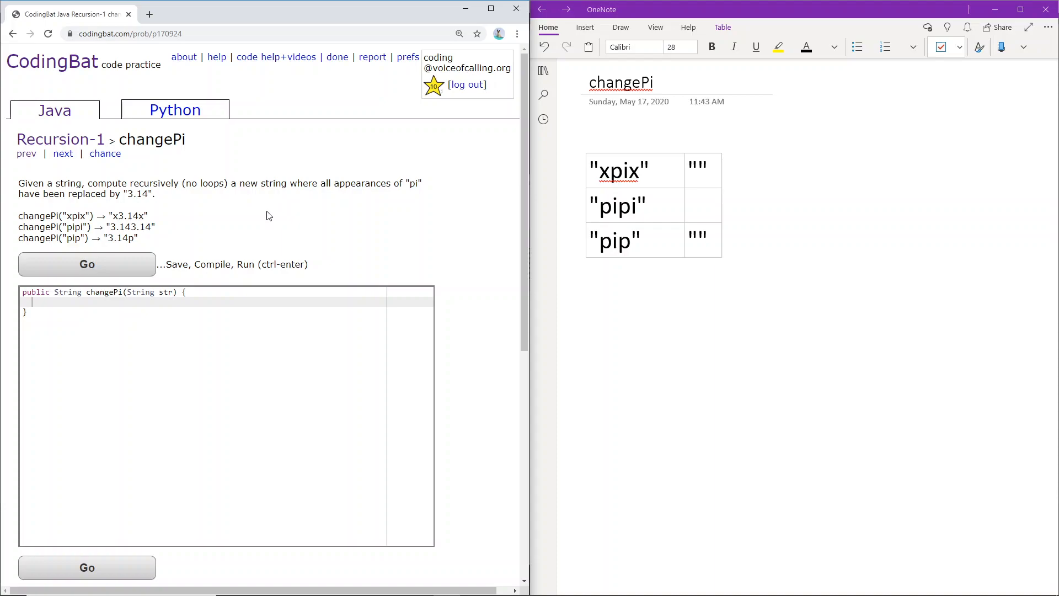
pyautogui.moveTo(264, 227)
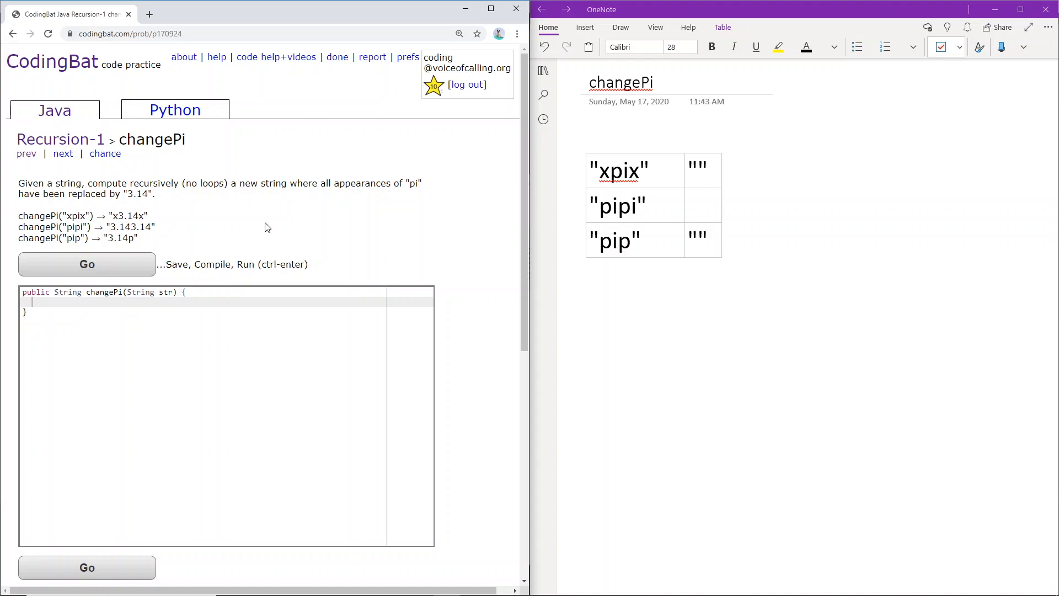
pyautogui.moveTo(264, 246)
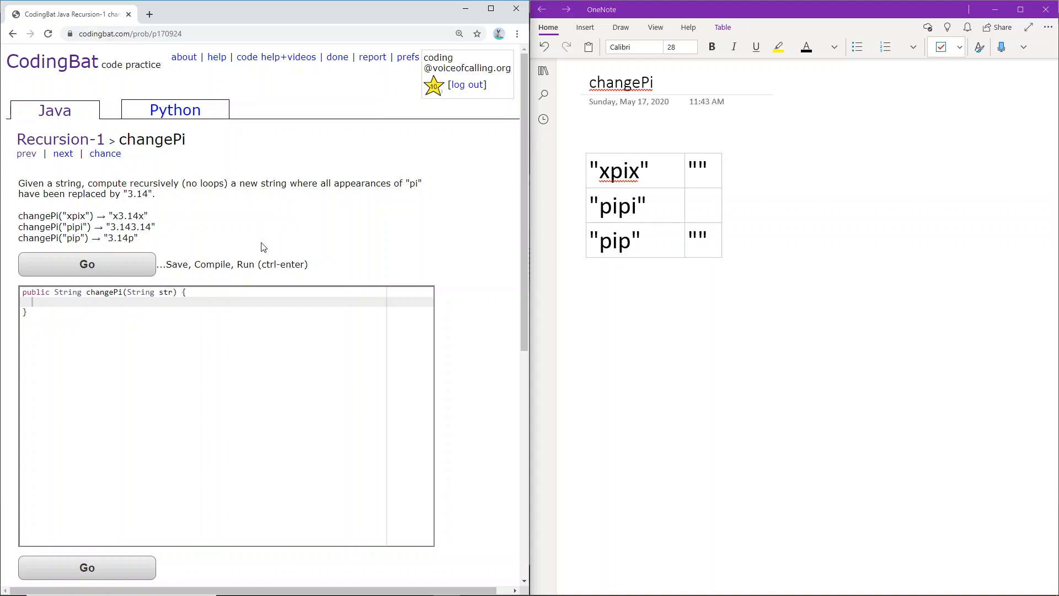
pyautogui.moveTo(357, 240)
pyautogui.write('x3')
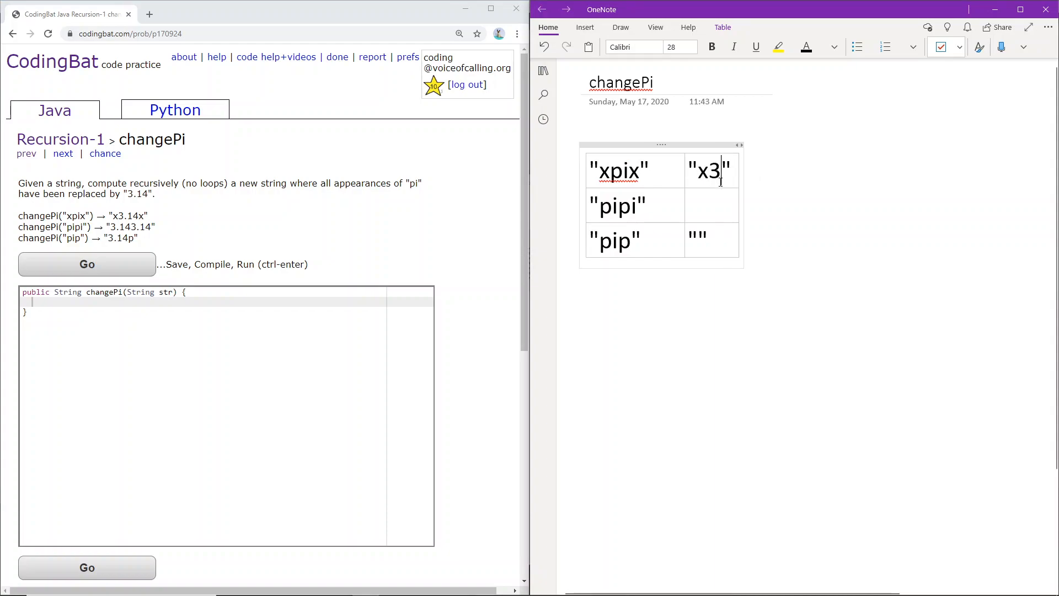
# - Fill the outputs "x3.14x" for xpix and start "3.143.14" for pipi in the table
pyautogui.write('.14x')
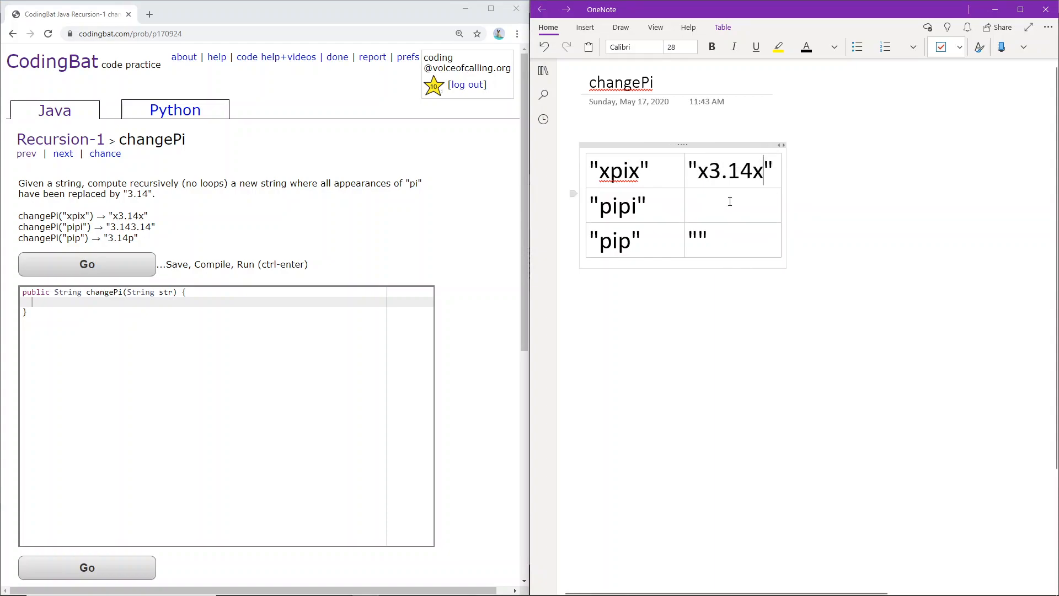
pyautogui.moveTo(705, 196)
pyautogui.write('""')
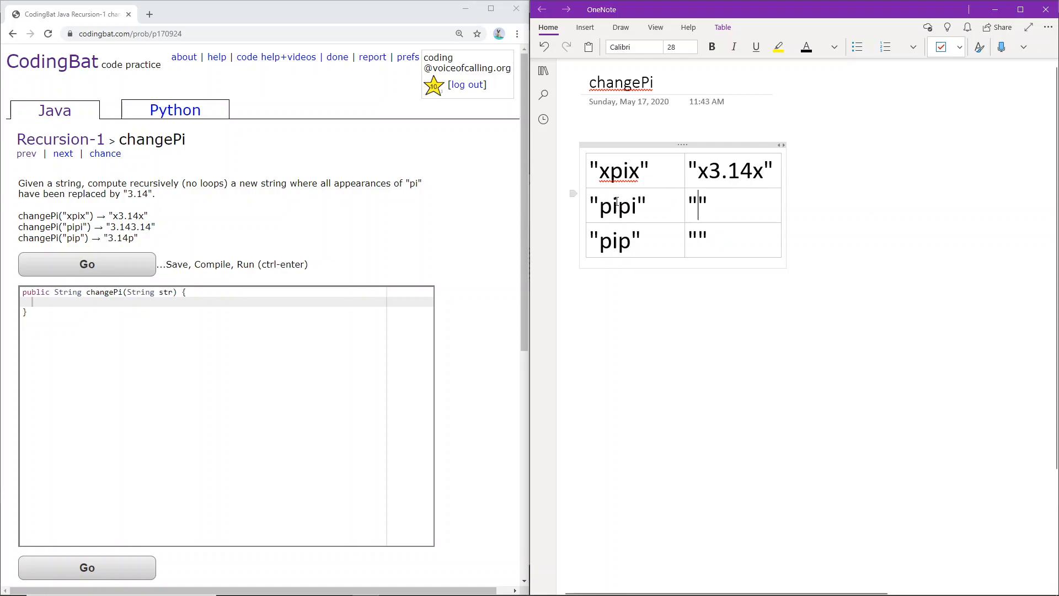
pyautogui.moveTo(705, 215)
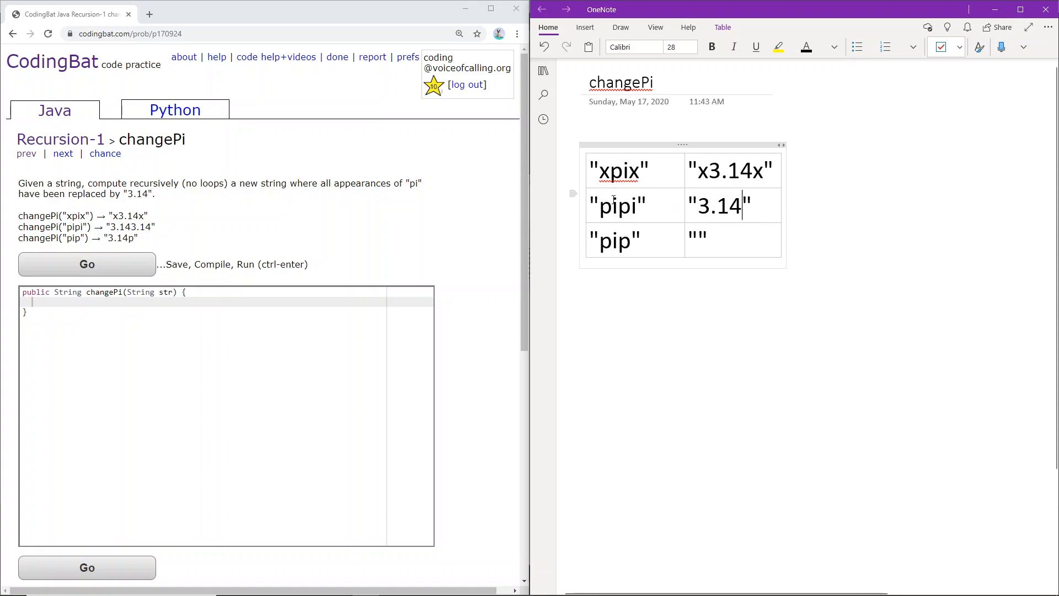
pyautogui.write('3.14')
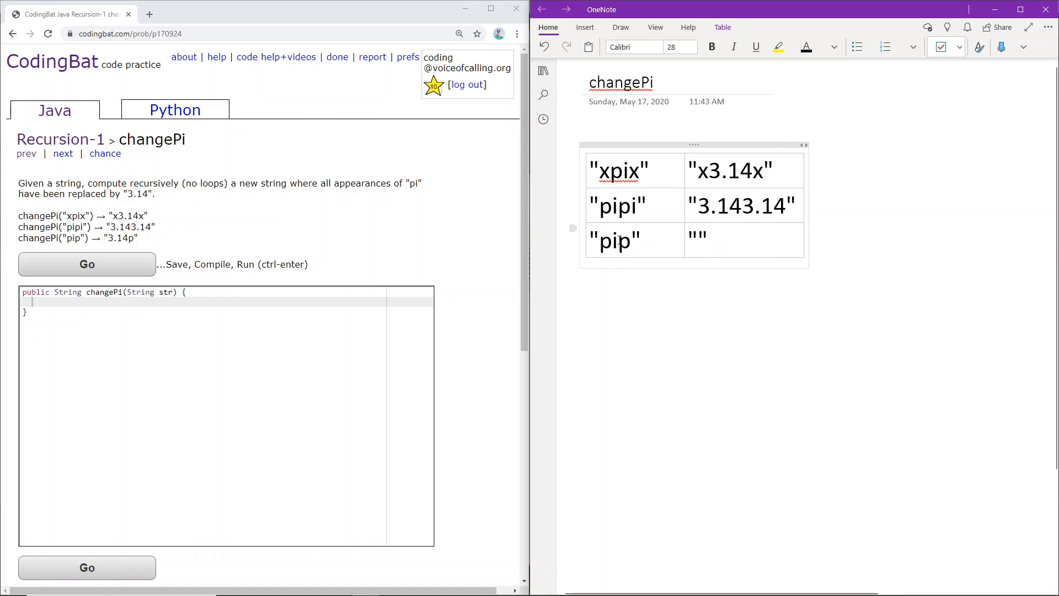
# - Enter "3.14p" as the output for pip, finish the table and switch to ink drawing
pyautogui.click(700, 238)
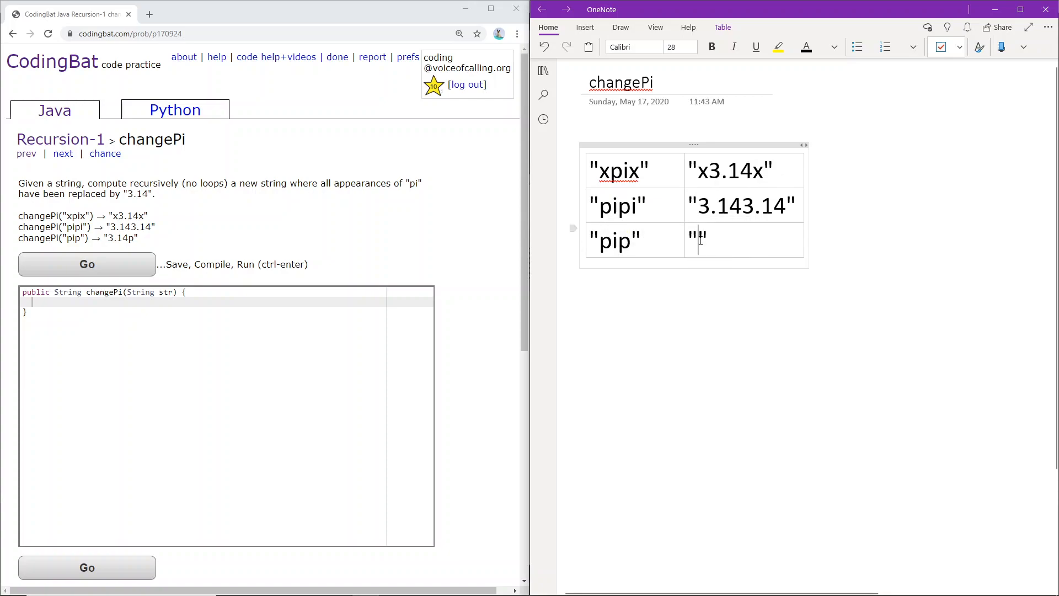
pyautogui.write('3.14')
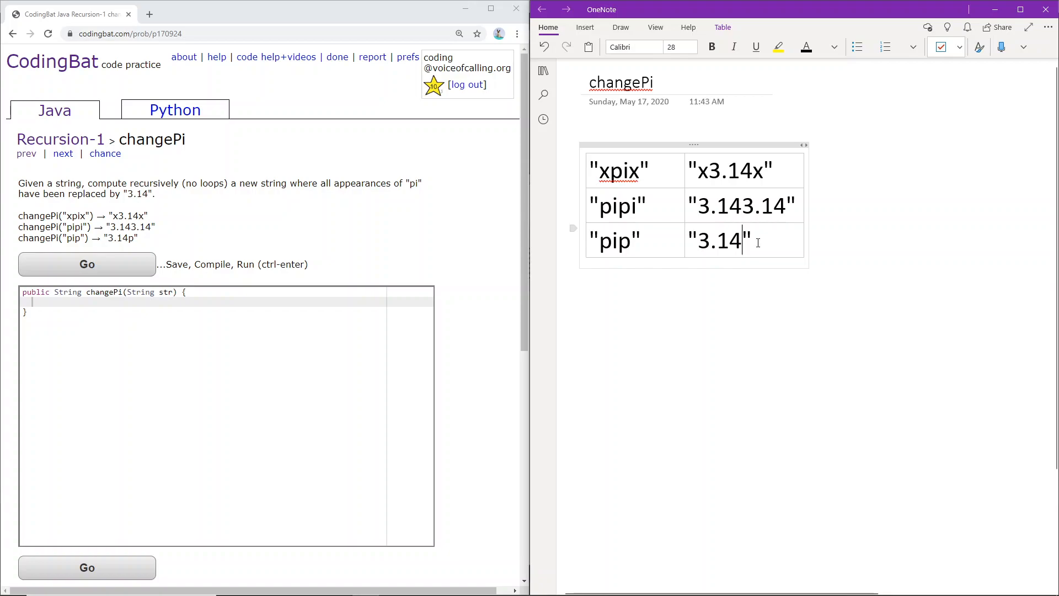
pyautogui.write('p')
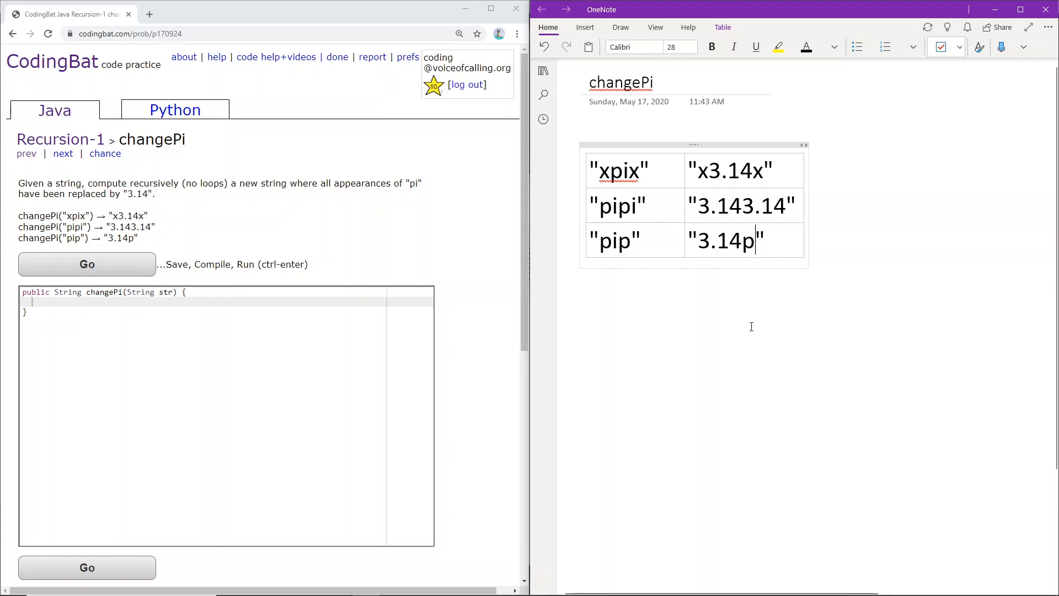
pyautogui.click(743, 400)
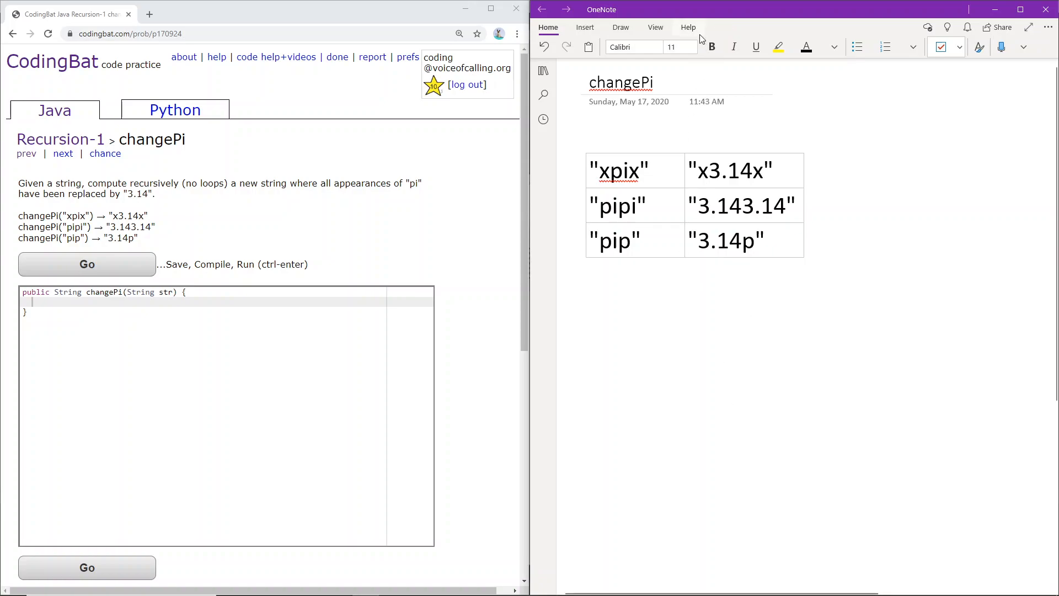
pyautogui.click(620, 26)
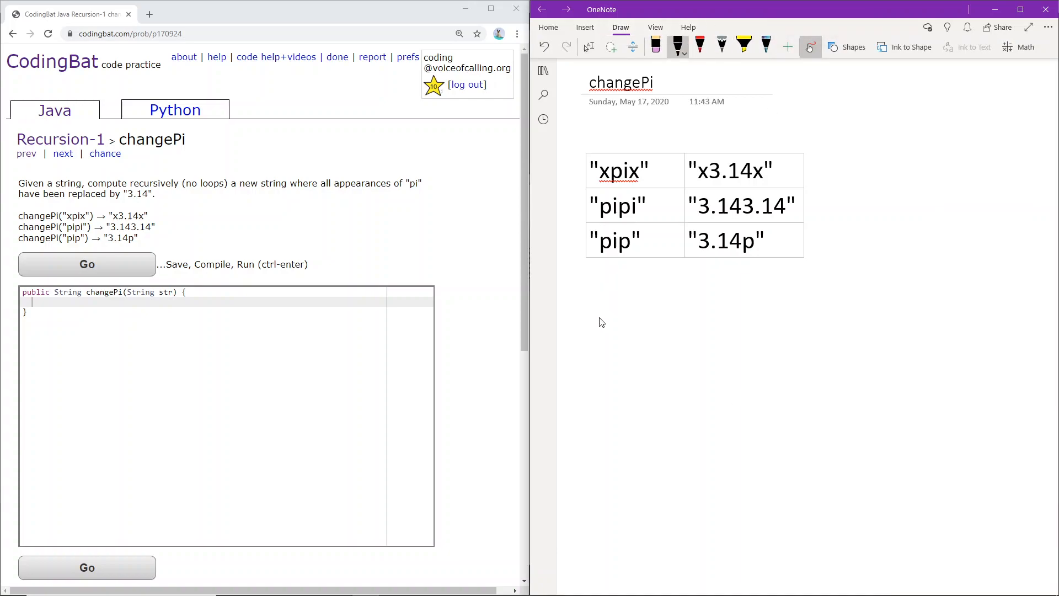
pyautogui.moveTo(589, 281)
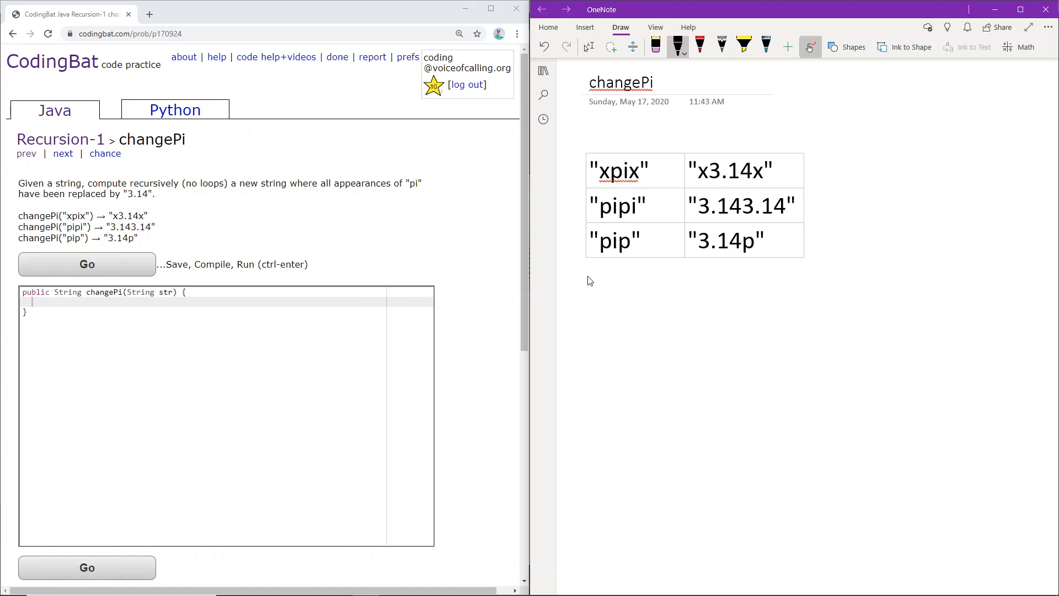
pyautogui.moveTo(636, 231)
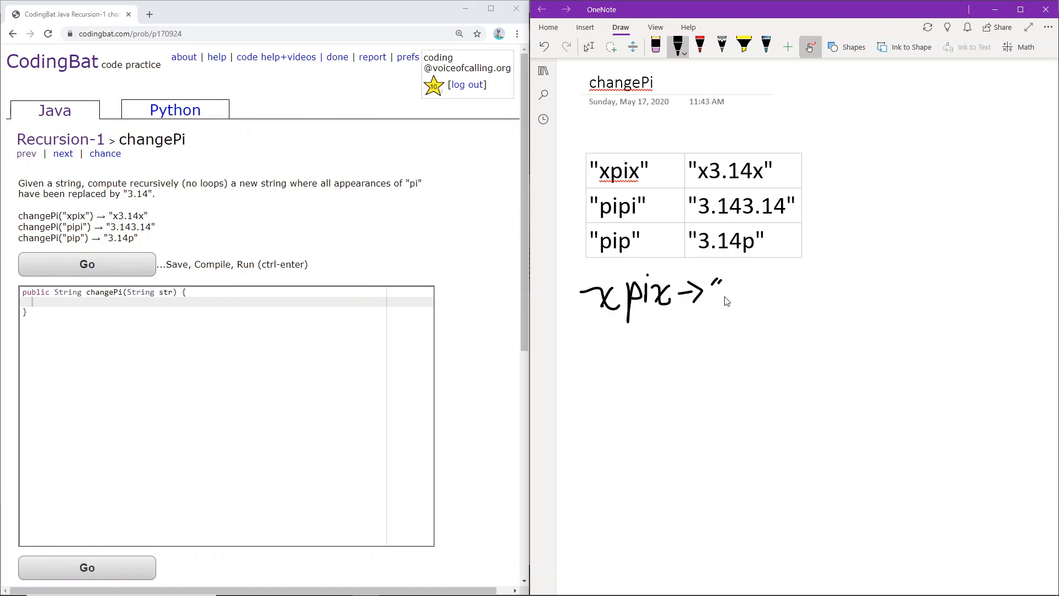
pyautogui.moveTo(720, 305)
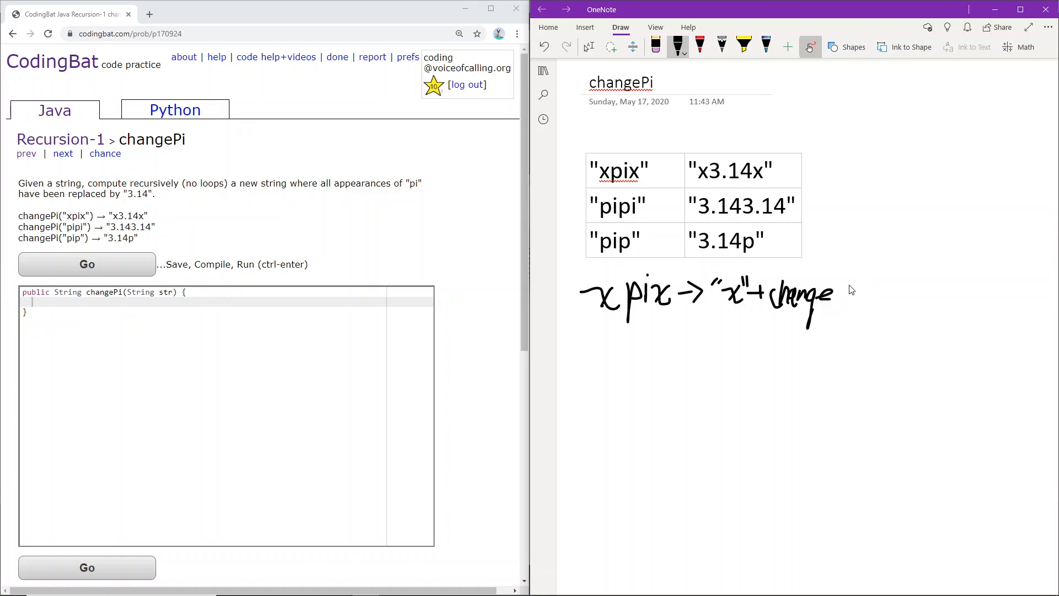
pyautogui.moveTo(849, 289)
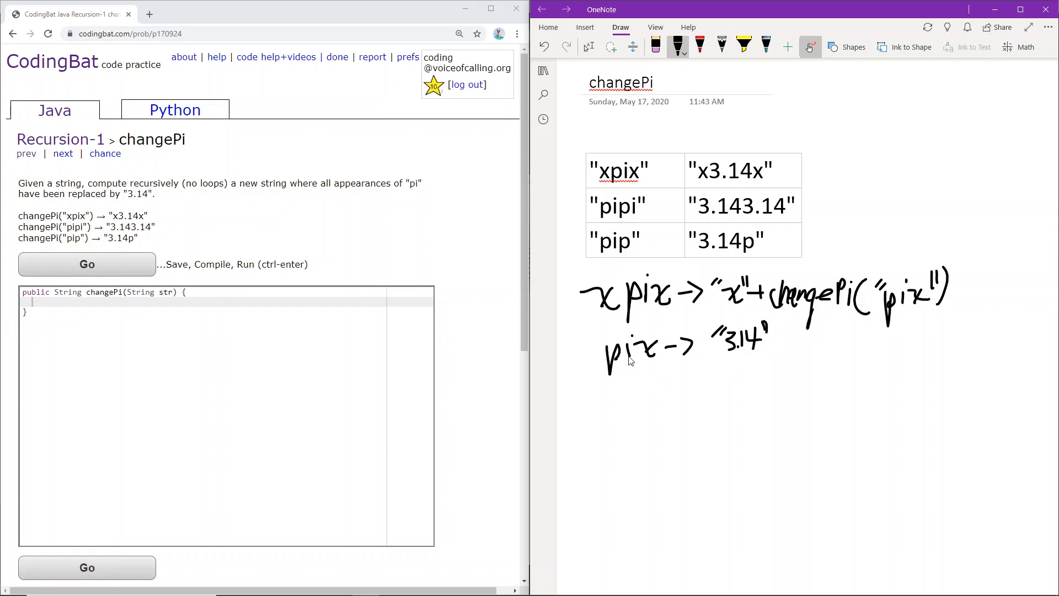
pyautogui.moveTo(777, 356)
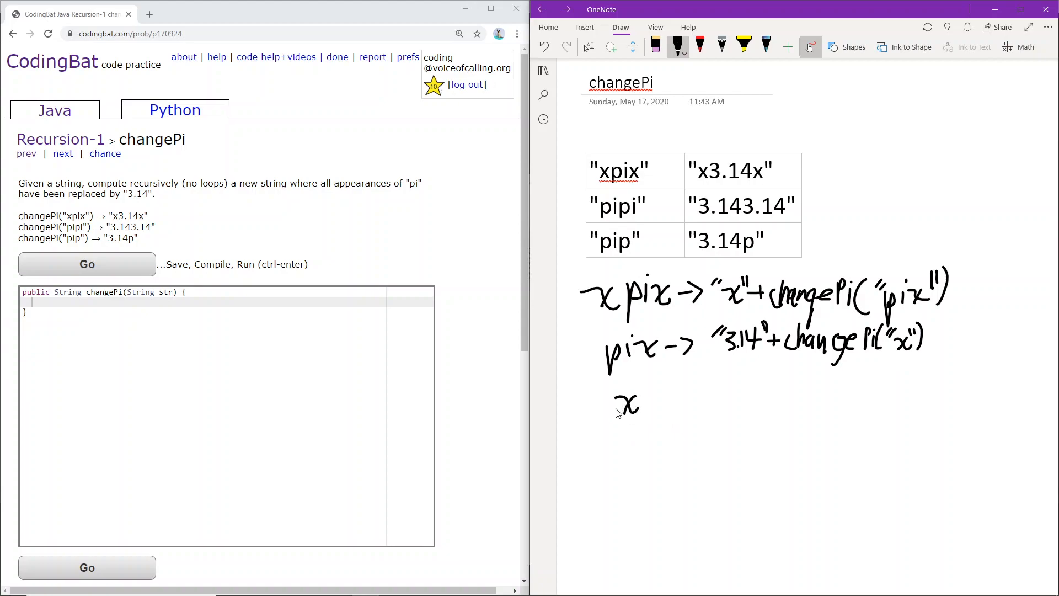
pyautogui.moveTo(524, 383)
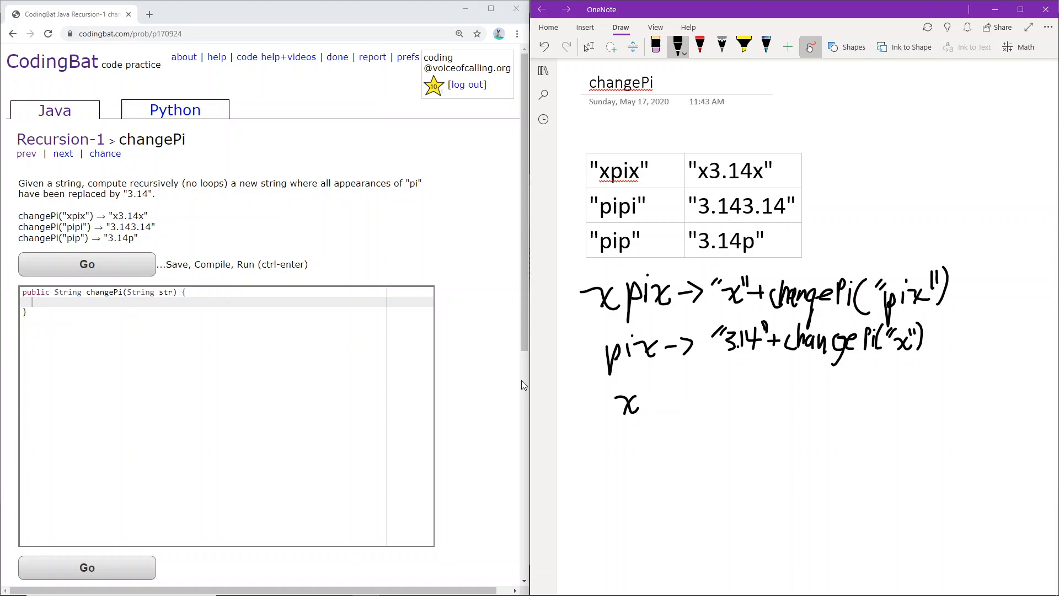
pyautogui.moveTo(658, 407)
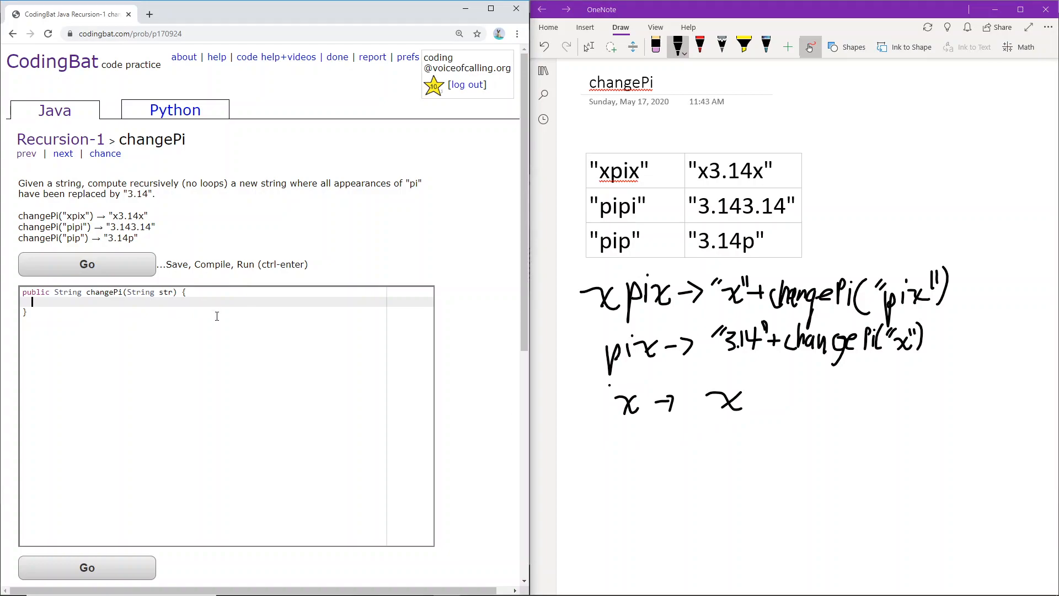
# - Write the base case: if str.length()<2 return str
pyautogui.write('if(str.le')
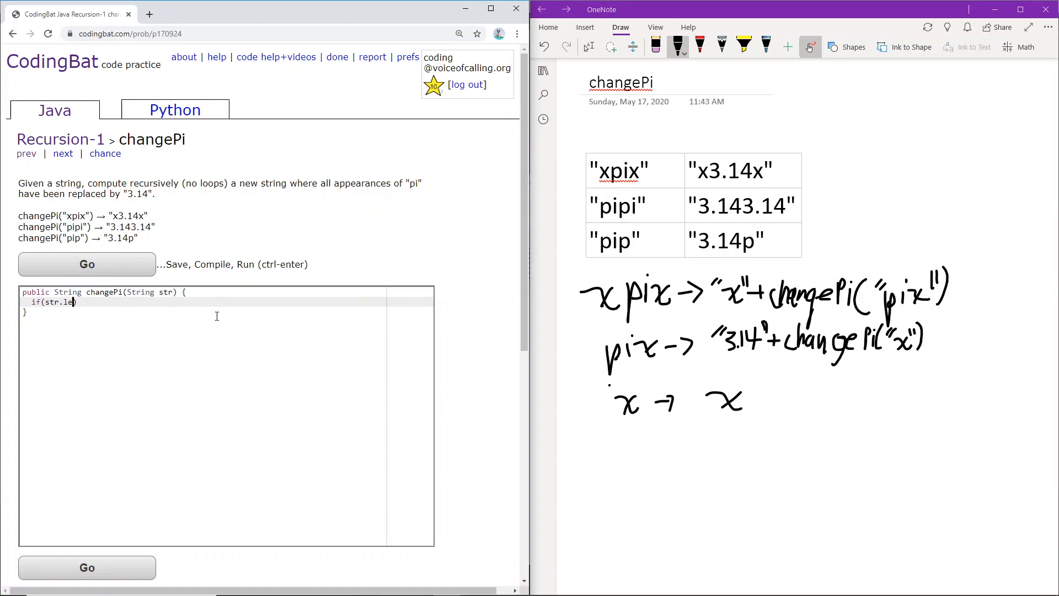
pyautogui.write('ngth()<2')
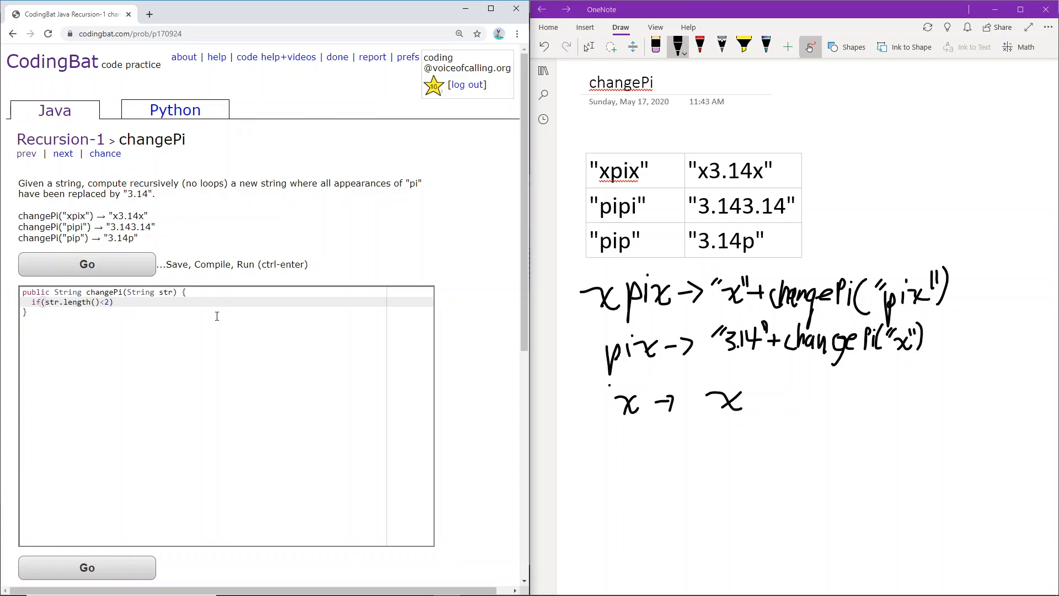
pyautogui.write('return str;')
pyautogui.write('else{')
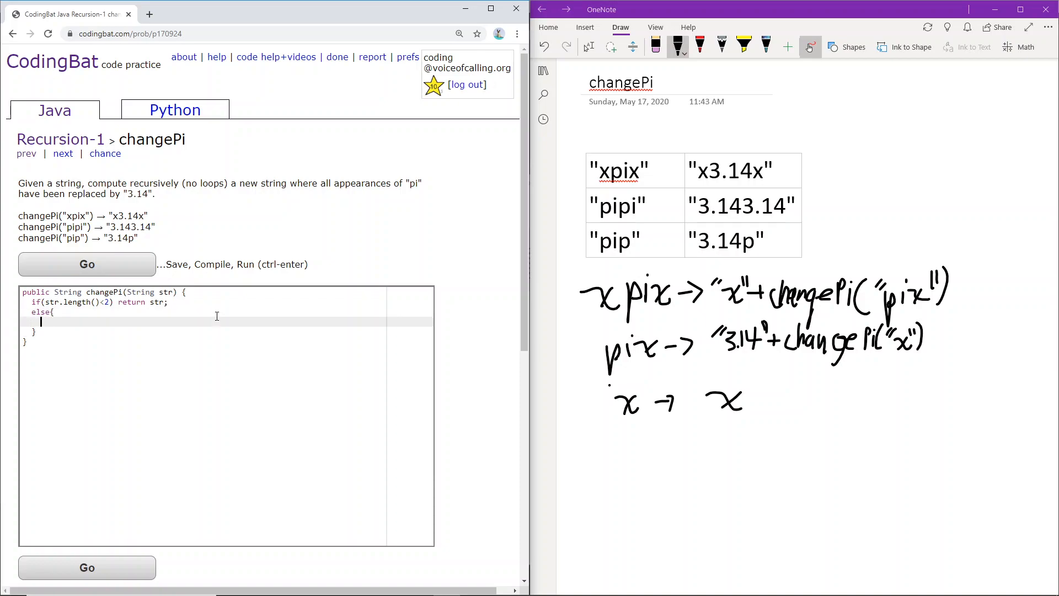
# - Take firstTwo = str.substring(0,...) and test if firstTwo.equals("pi")
pyautogui.write('String firstT')
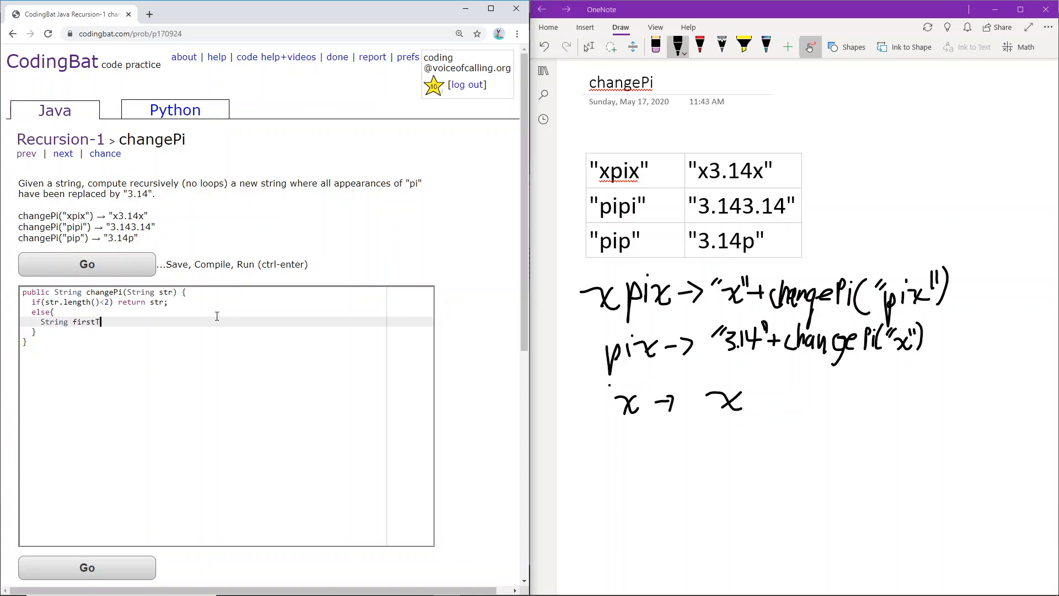
pyautogui.write('wo = str.substri')
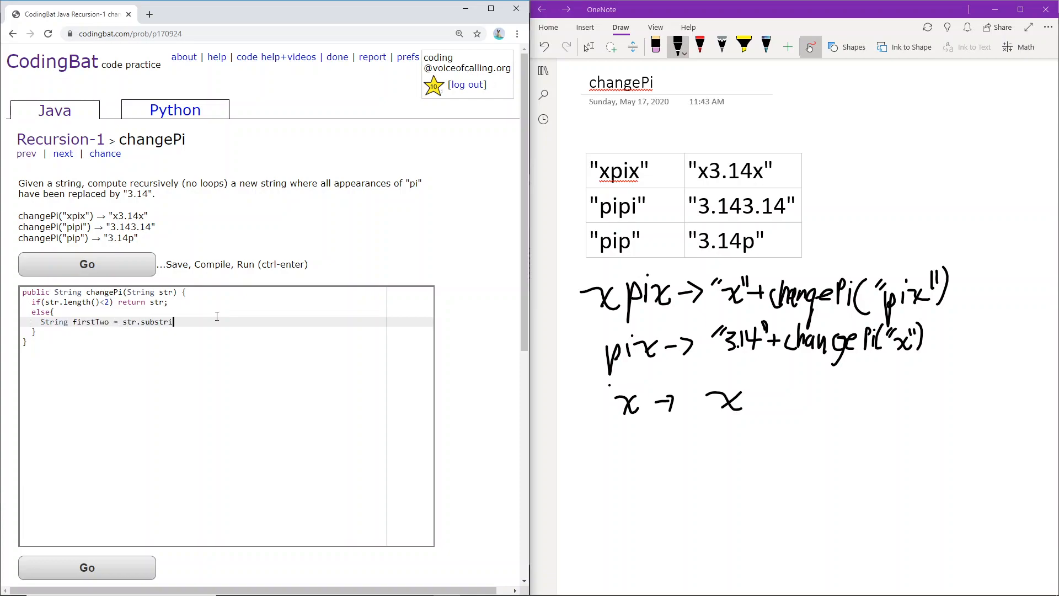
pyautogui.write('ng(0,3);')
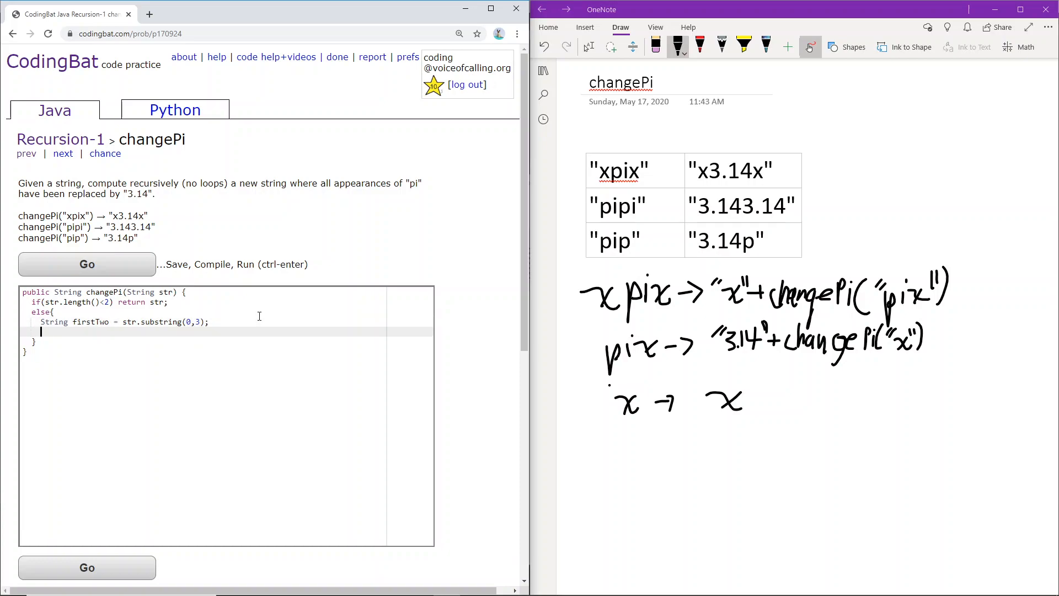
pyautogui.write('if(')
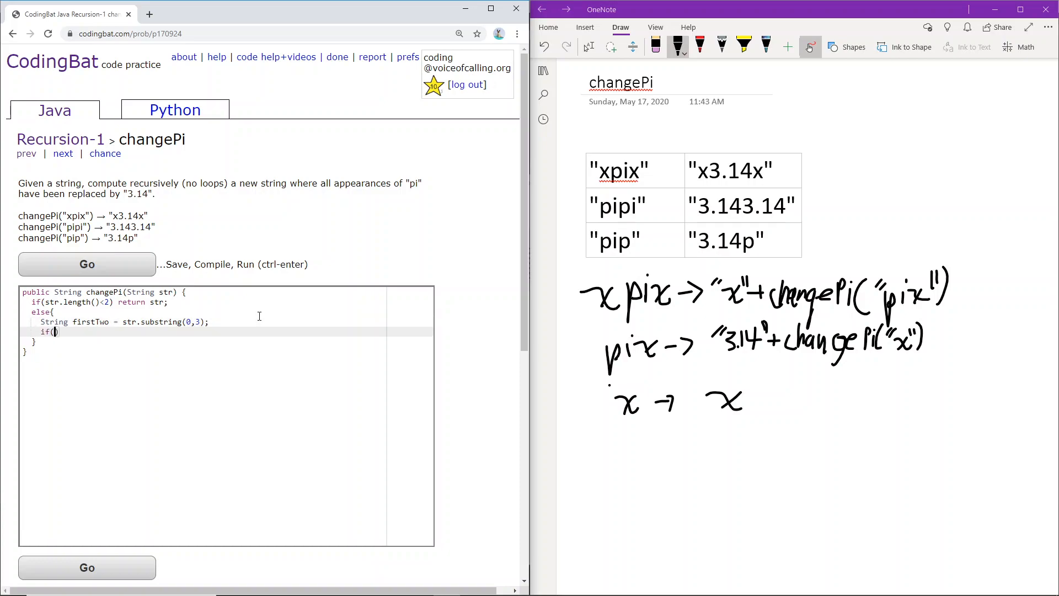
pyautogui.write('firstTwo')
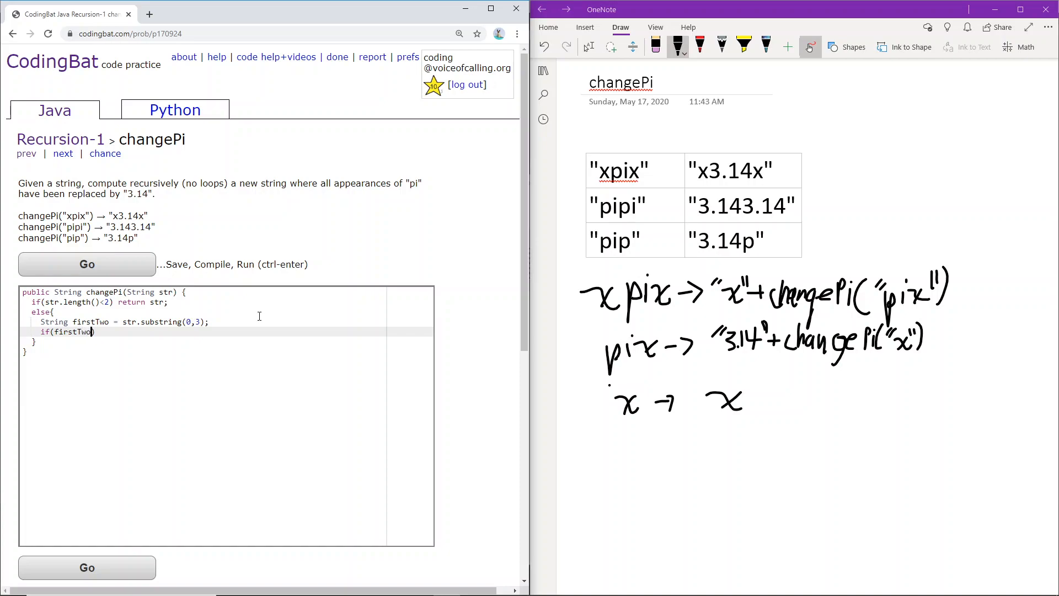
pyautogui.write('.e')
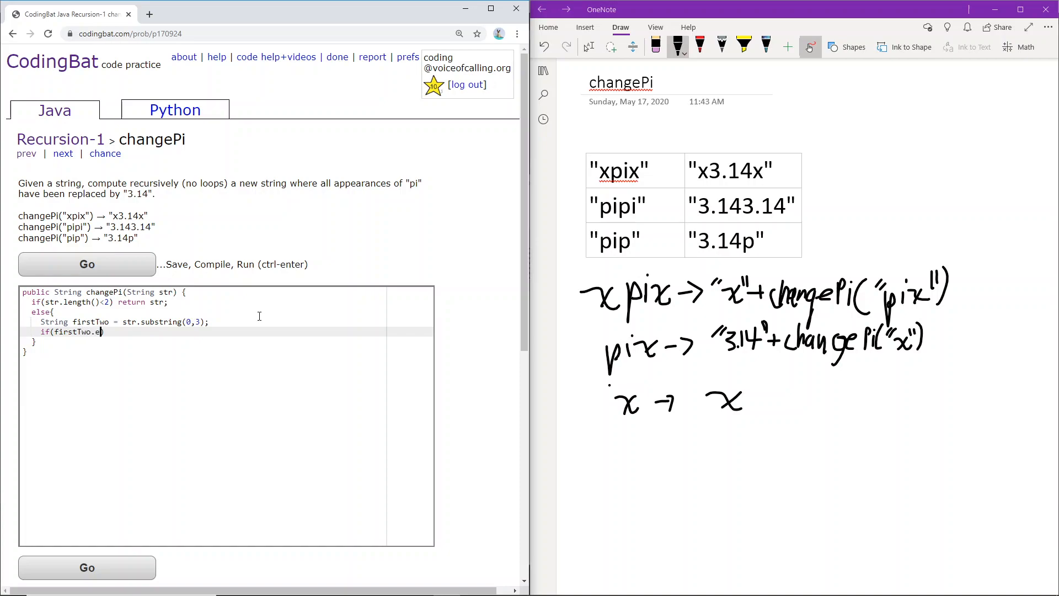
pyautogui.write('quals("pi")')
pyautogui.write('return "3.14')
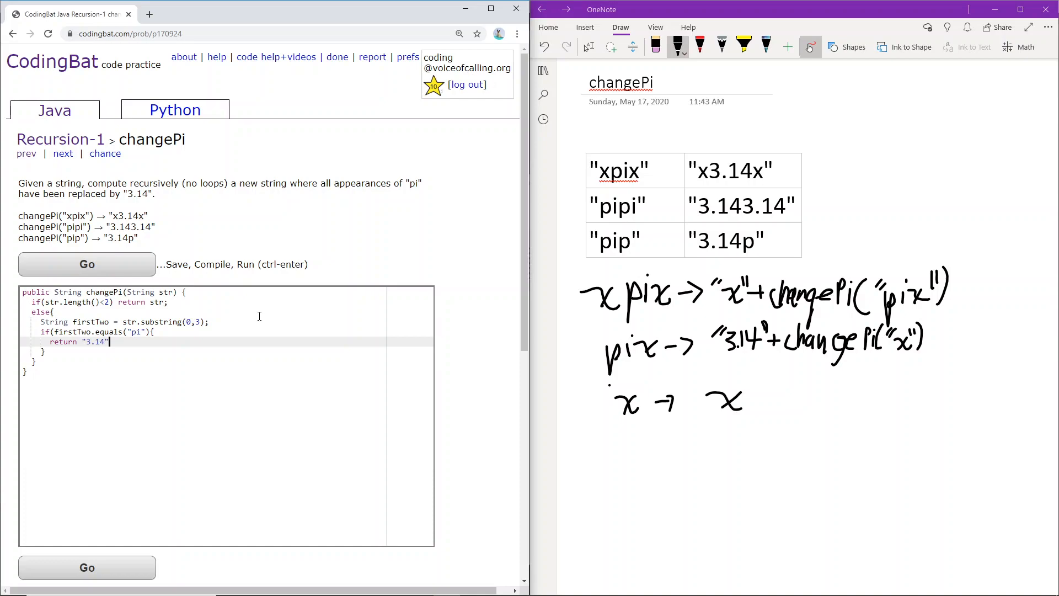
# - Return "3.14" + changePi(str.substring(2)) when the first two characters are "pi"
pyautogui.write('+')
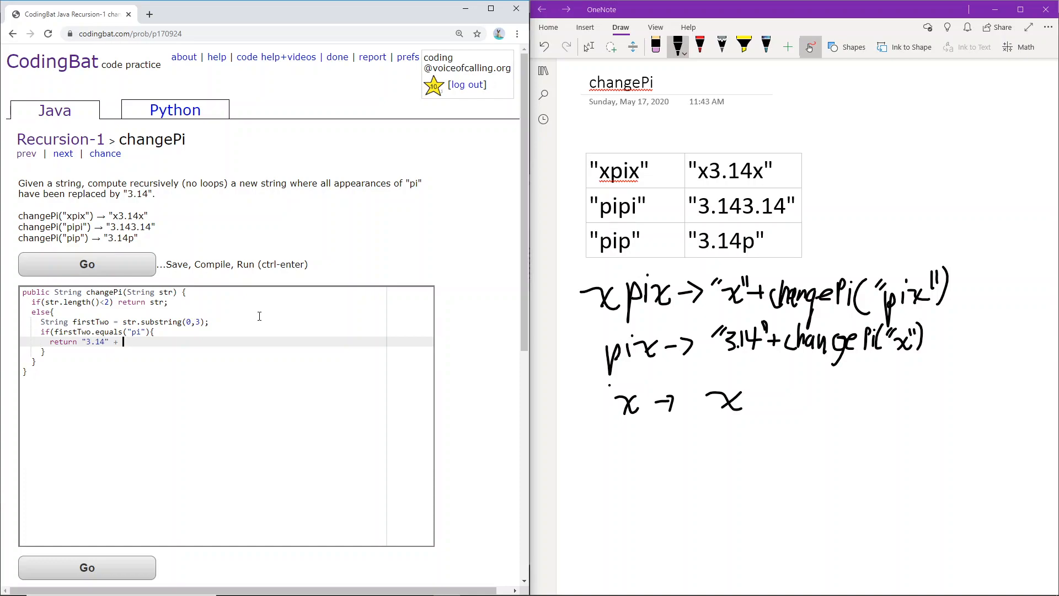
pyautogui.write('changePi(str')
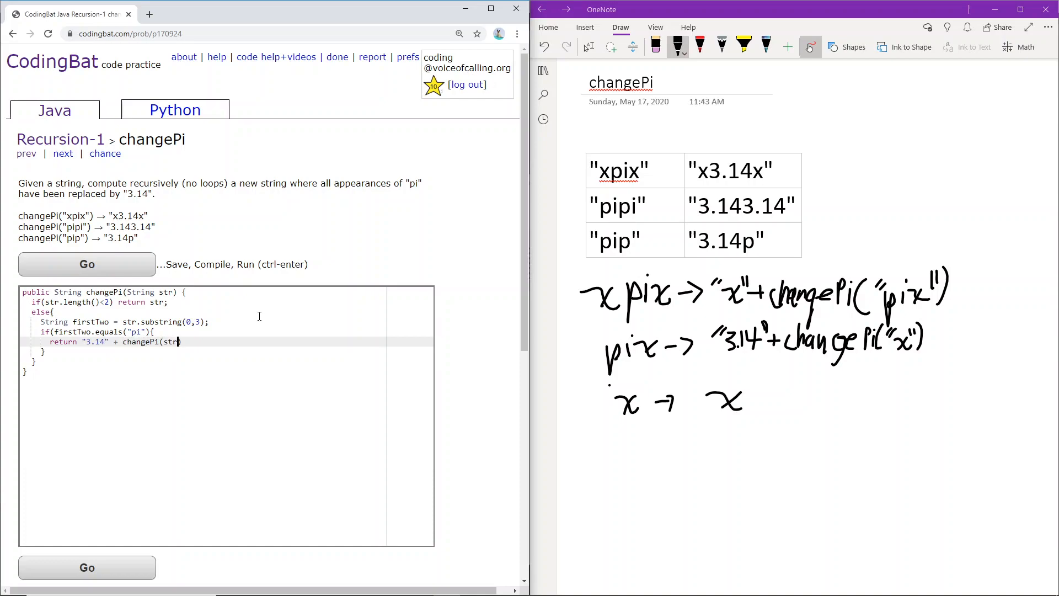
pyautogui.write('.substring(3')
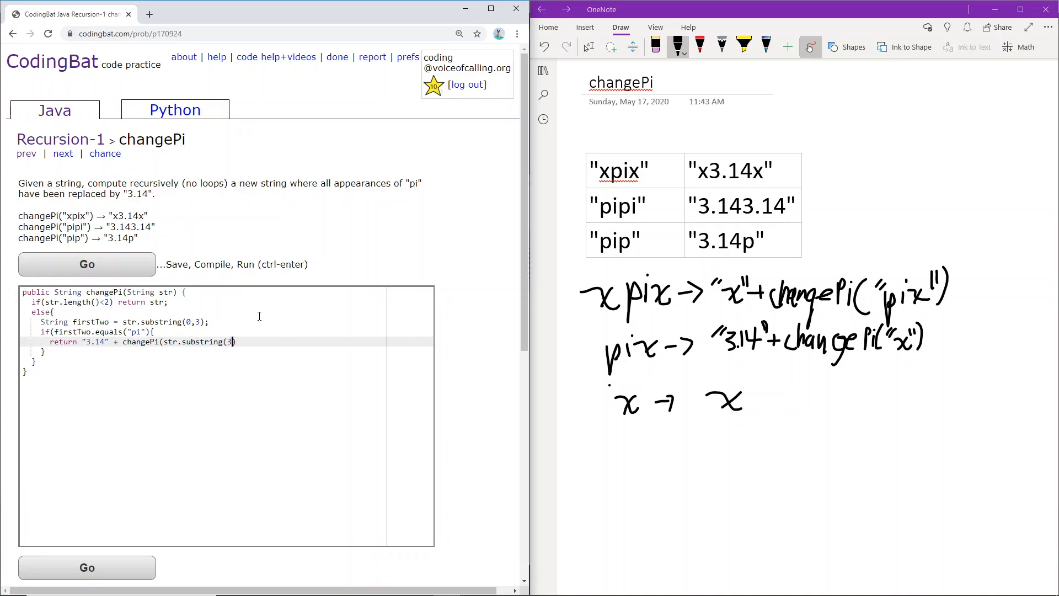
pyautogui.write('));')
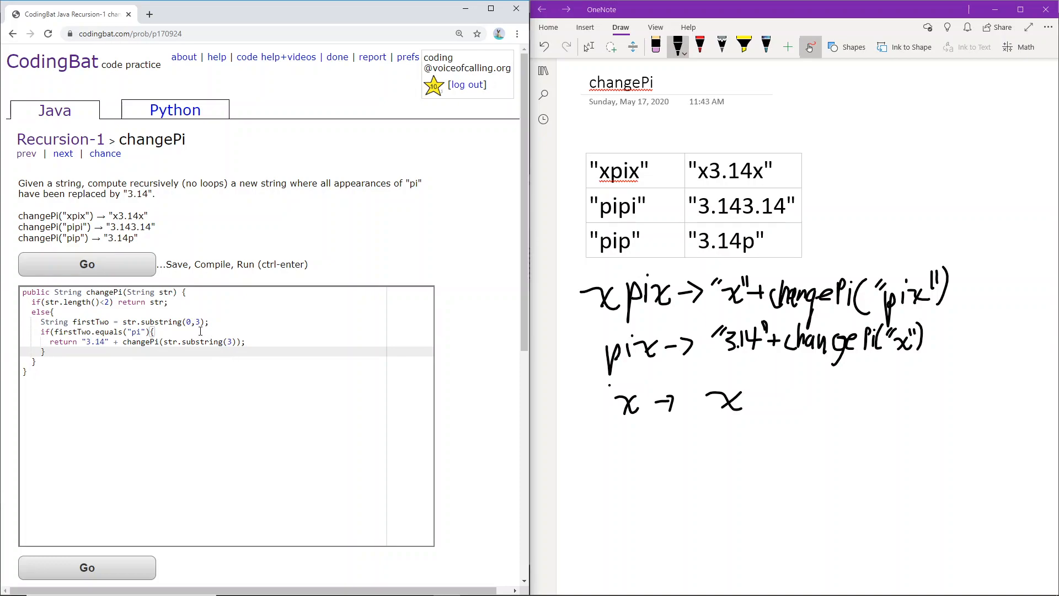
pyautogui.write('2')
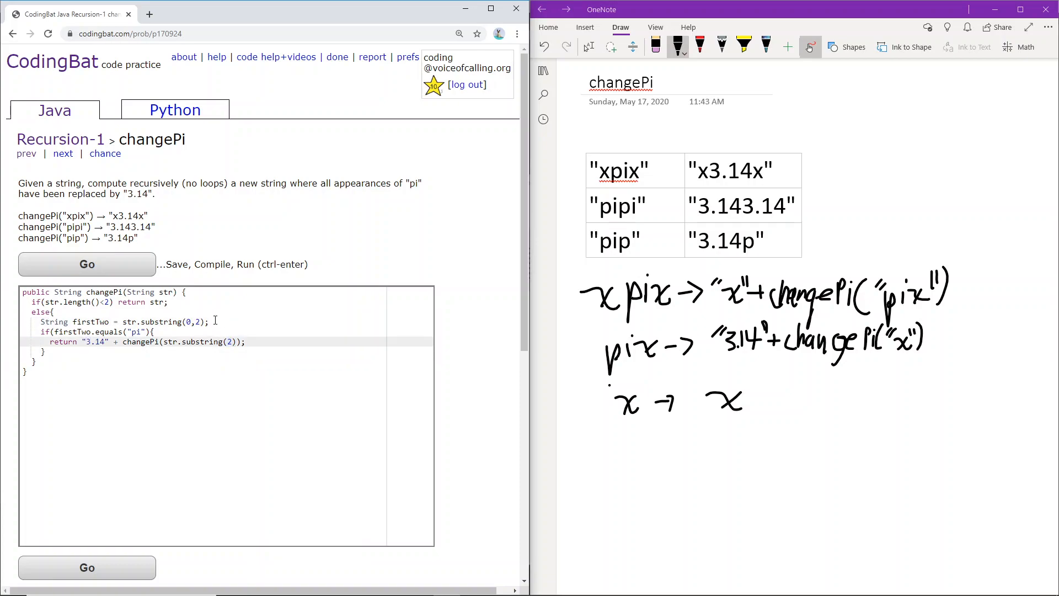
pyautogui.moveTo(244, 277)
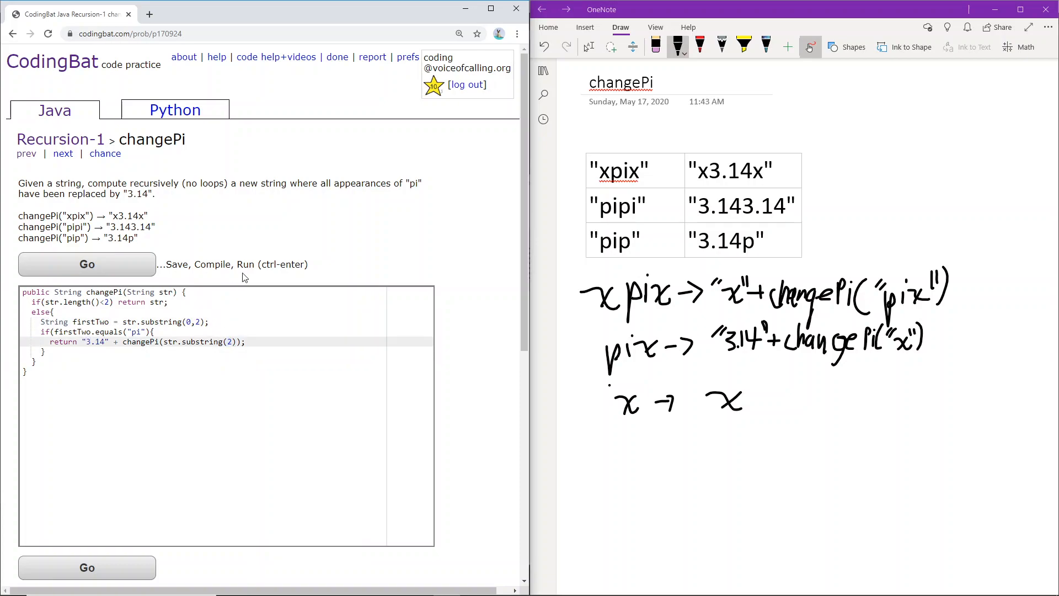
pyautogui.moveTo(238, 283)
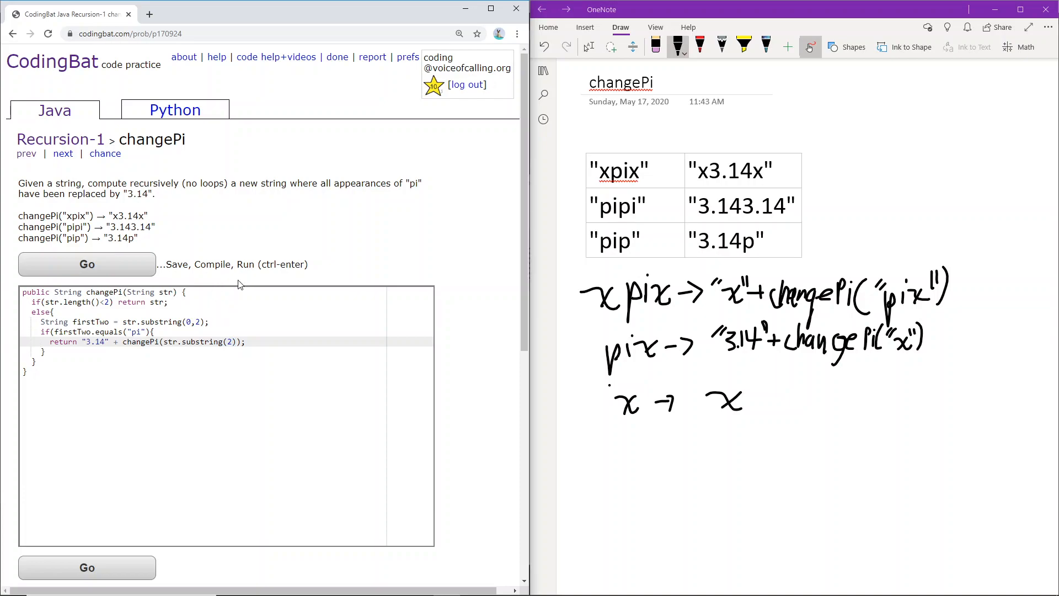
pyautogui.moveTo(204, 317)
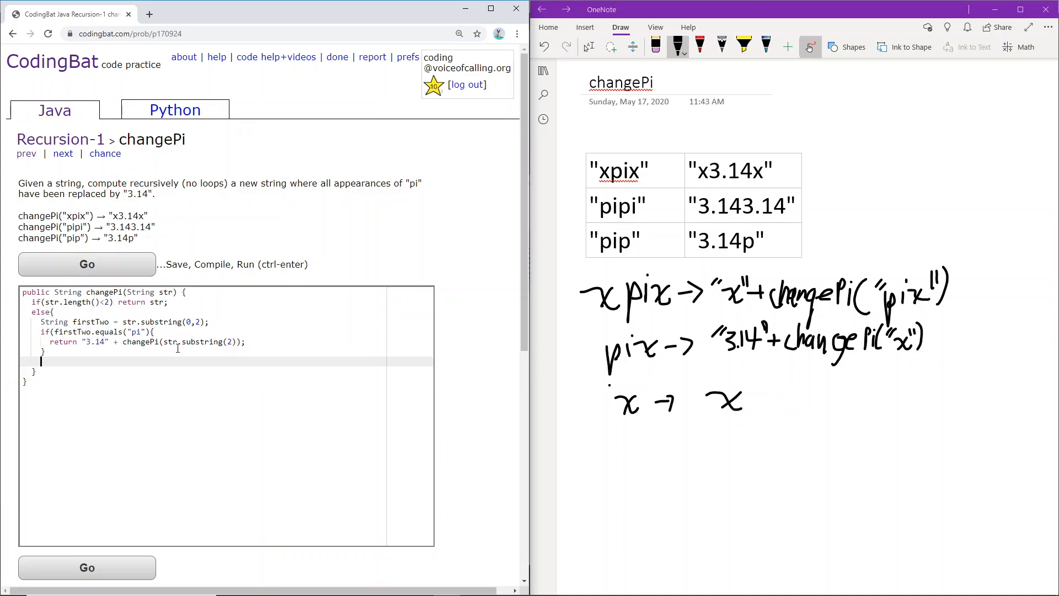
# - Add else branch returning str.charAt(0) + changePi(str.substring(1))
pyautogui.write('else{')
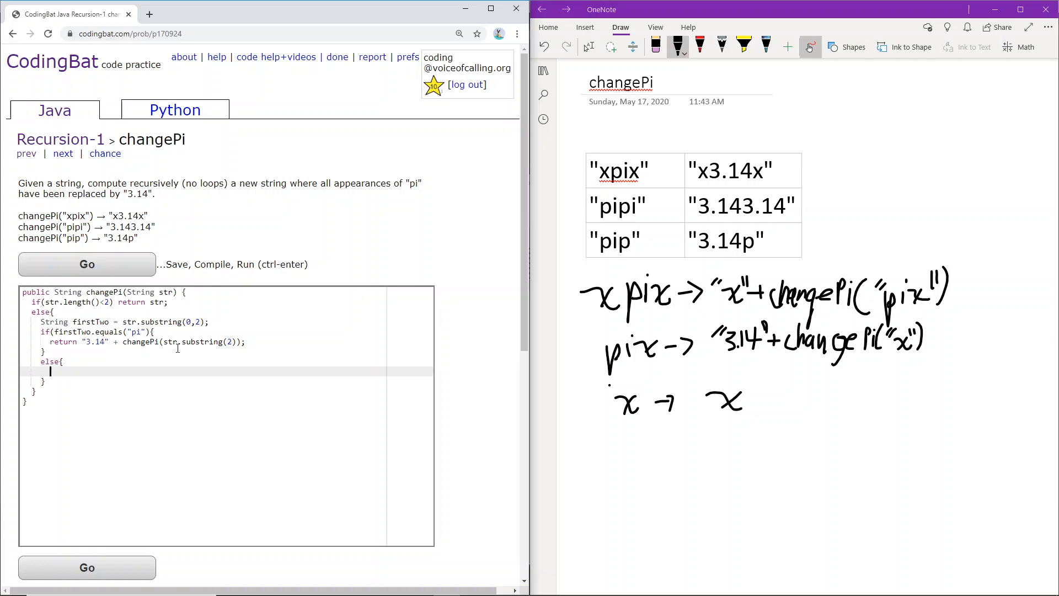
pyautogui.write('return')
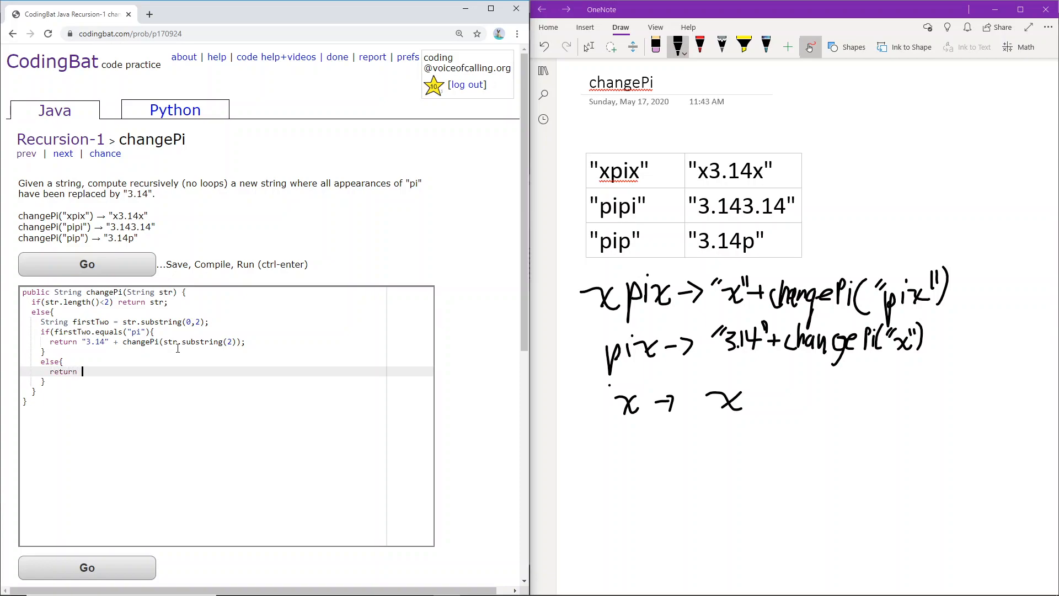
pyautogui.write('str.charA')
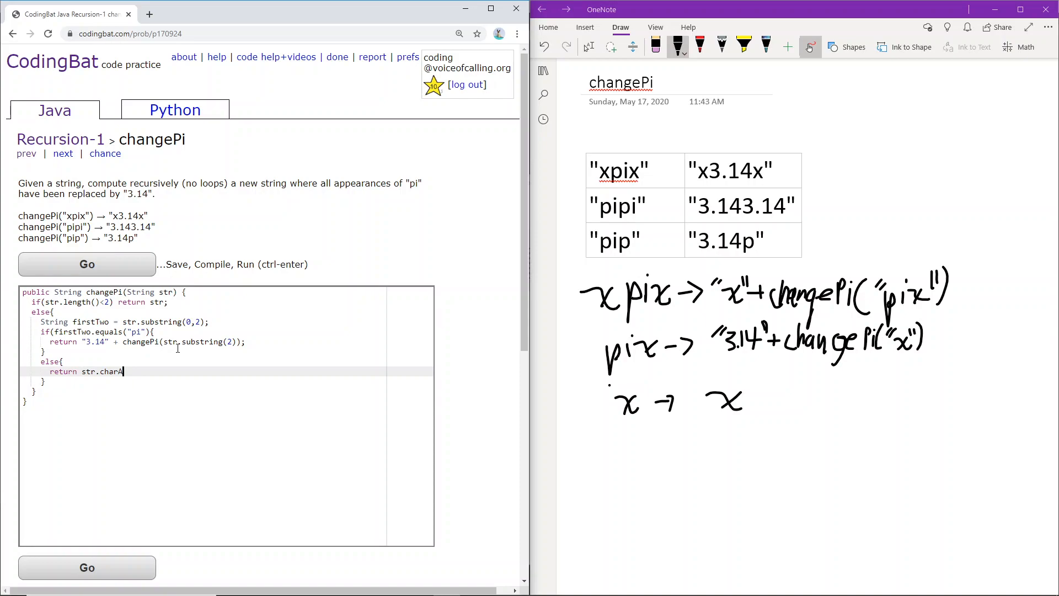
pyautogui.write('t(0) +')
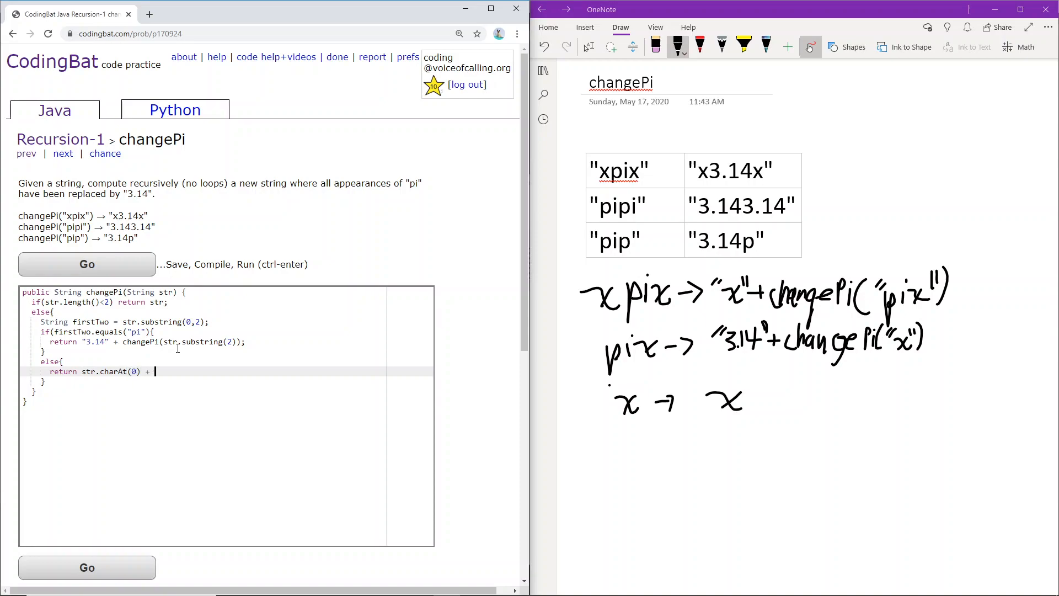
pyautogui.write('changePi(str')
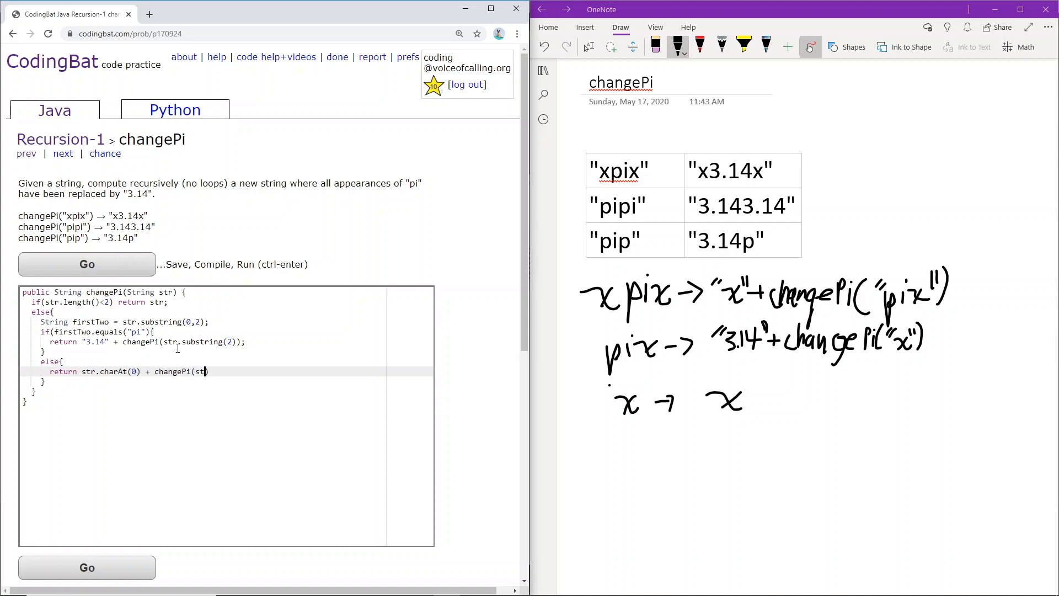
pyautogui.write('.substring(1')
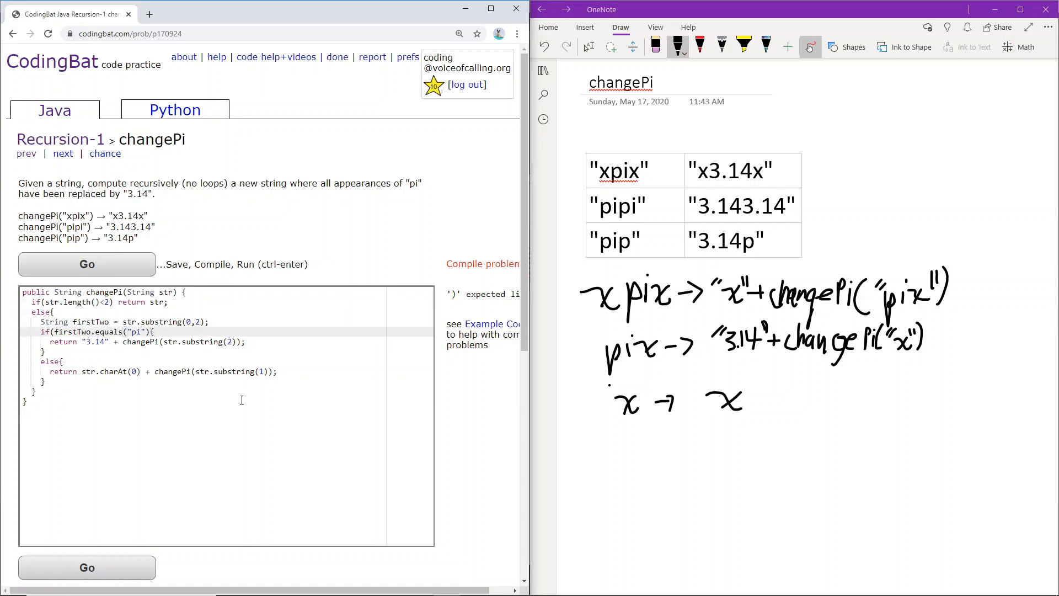
# - Run the corrected changePi code against the CodingBat tests
pyautogui.click(86, 263)
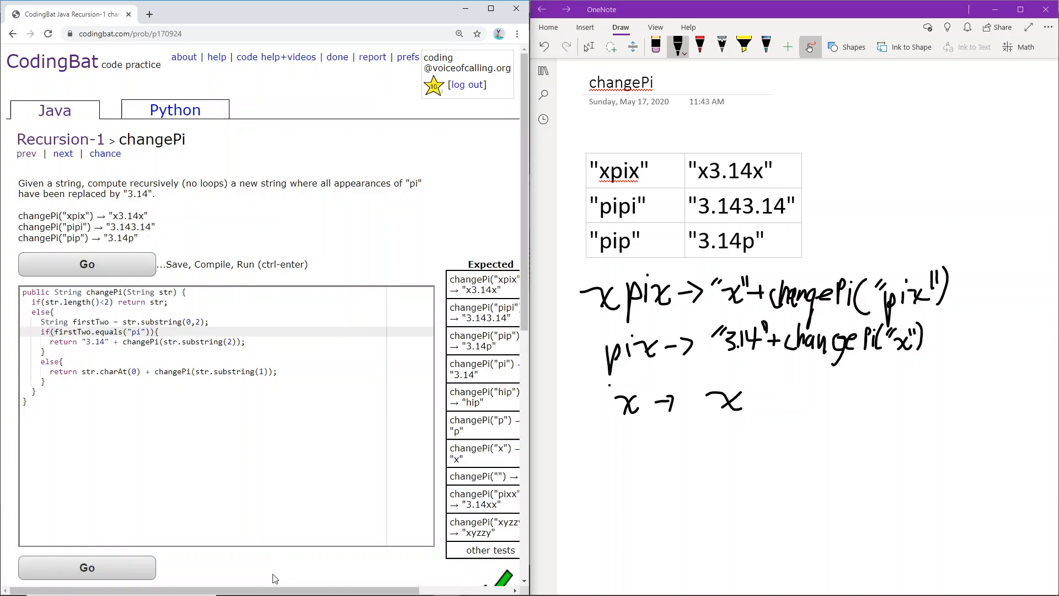